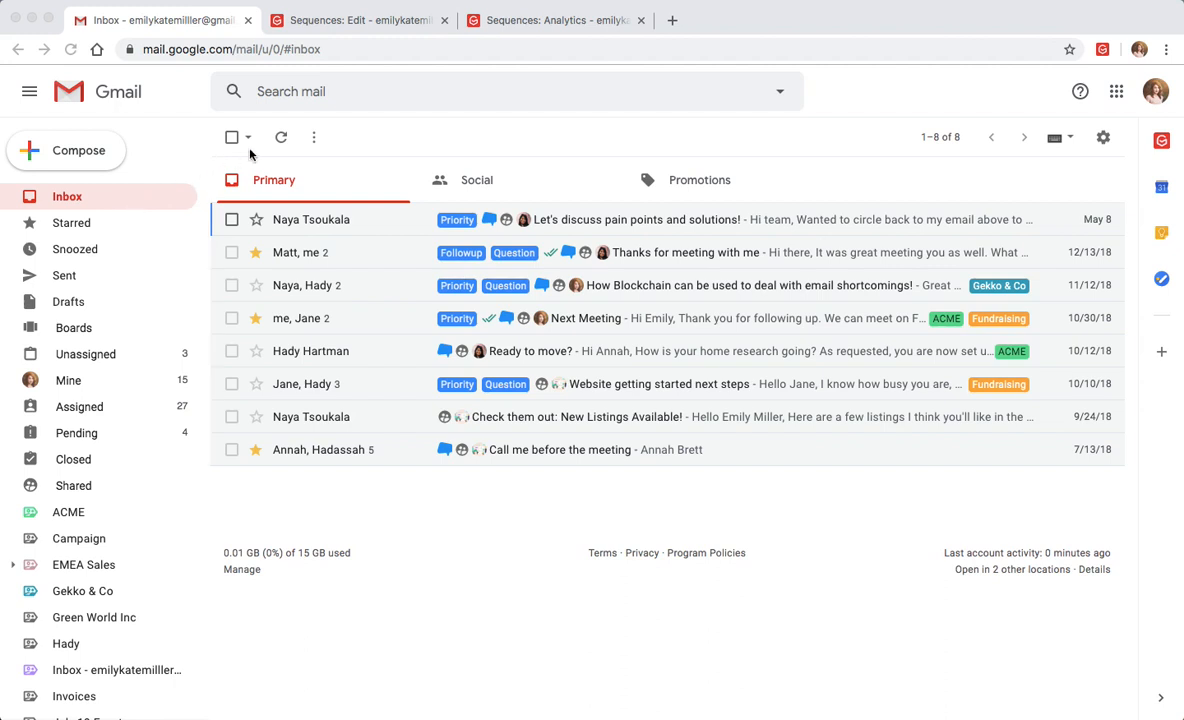
pyautogui.moveTo(708, 149)
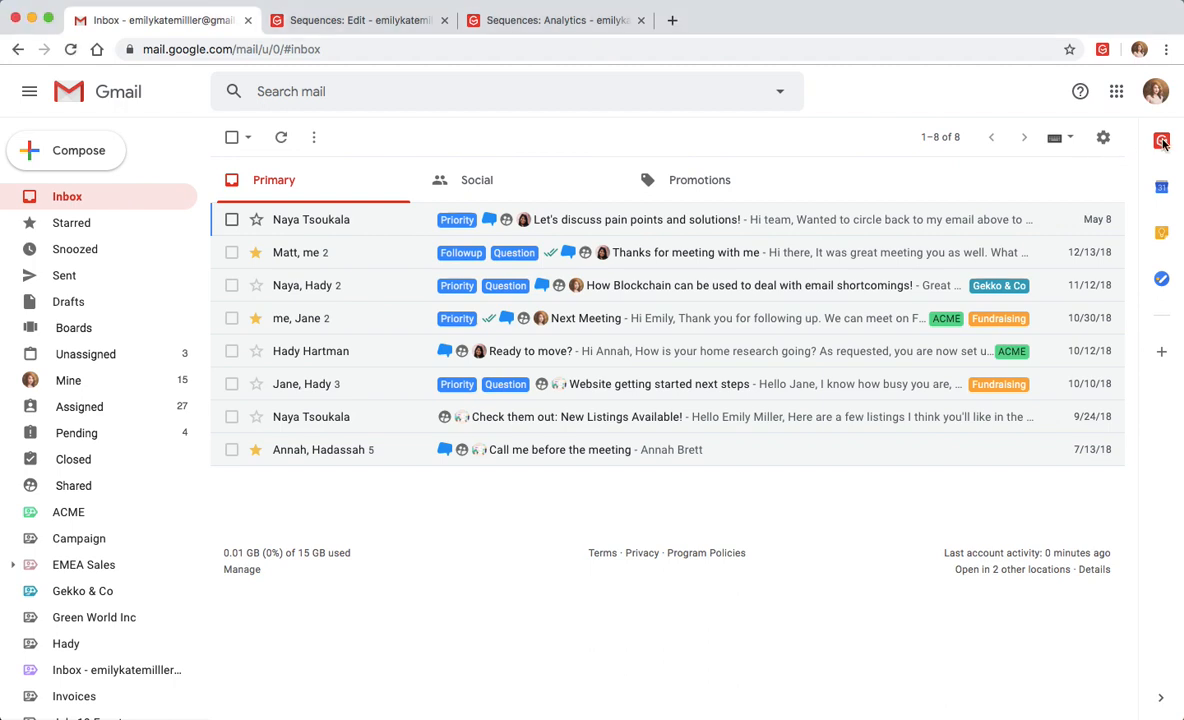
# Open the Gmelius sidebar showing recent conversation assignments and status changes
pyautogui.click(1161, 140)
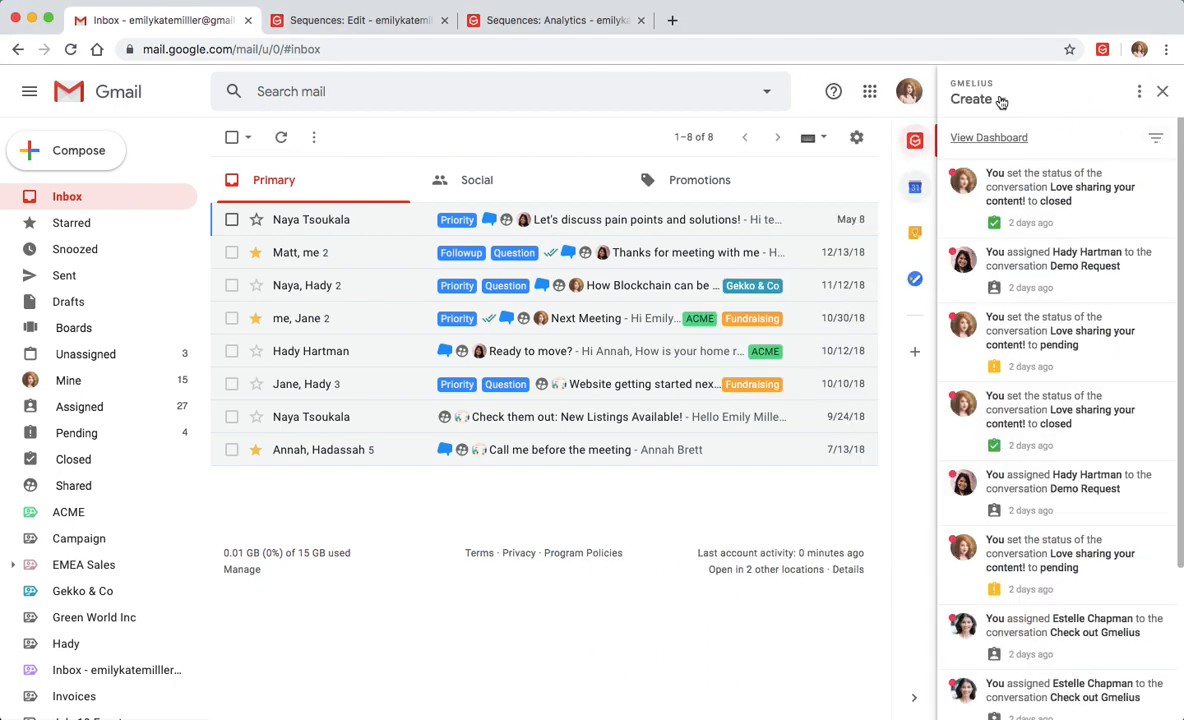
# Switch to the Sequences: Edit tab and scroll through the flow's email, assign, board and note steps
pyautogui.click(555, 20)
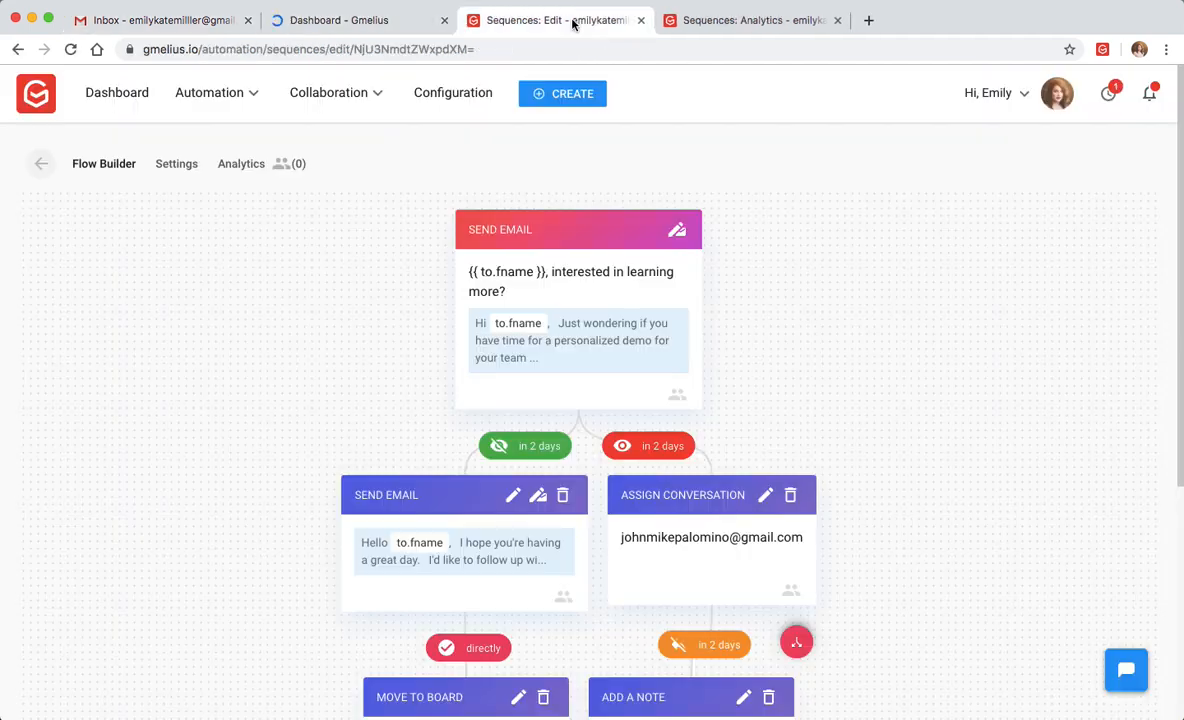
pyautogui.scroll(-3)
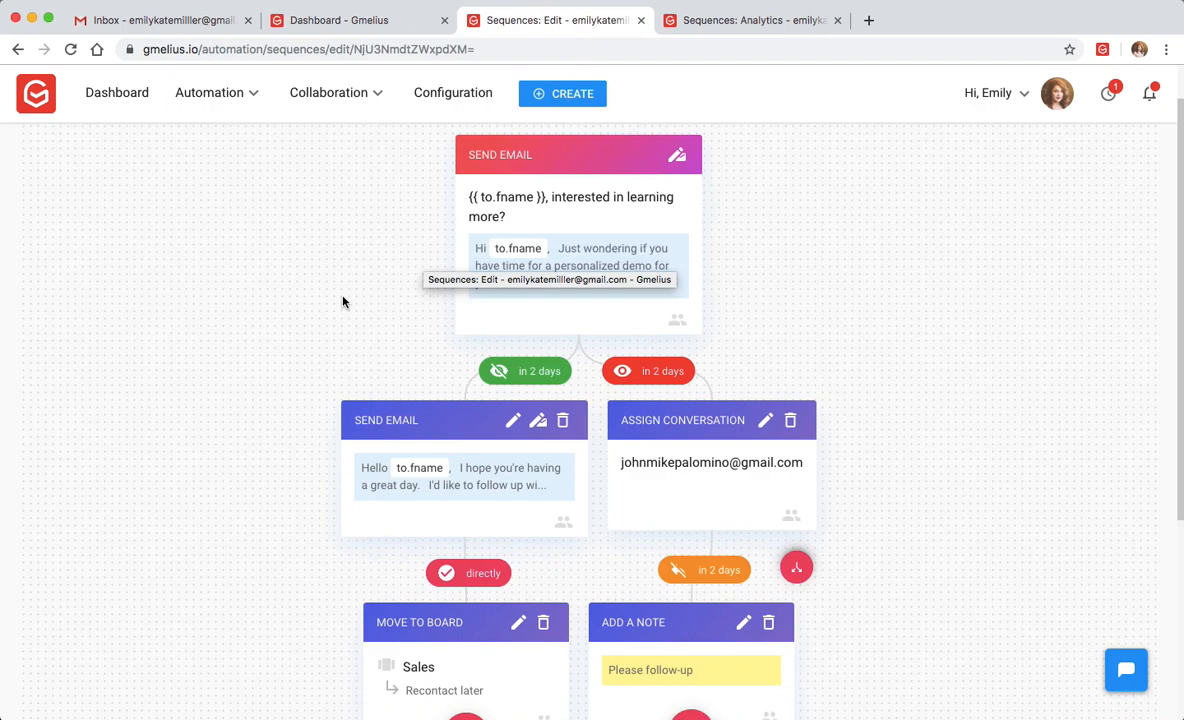
pyautogui.scroll(-3)
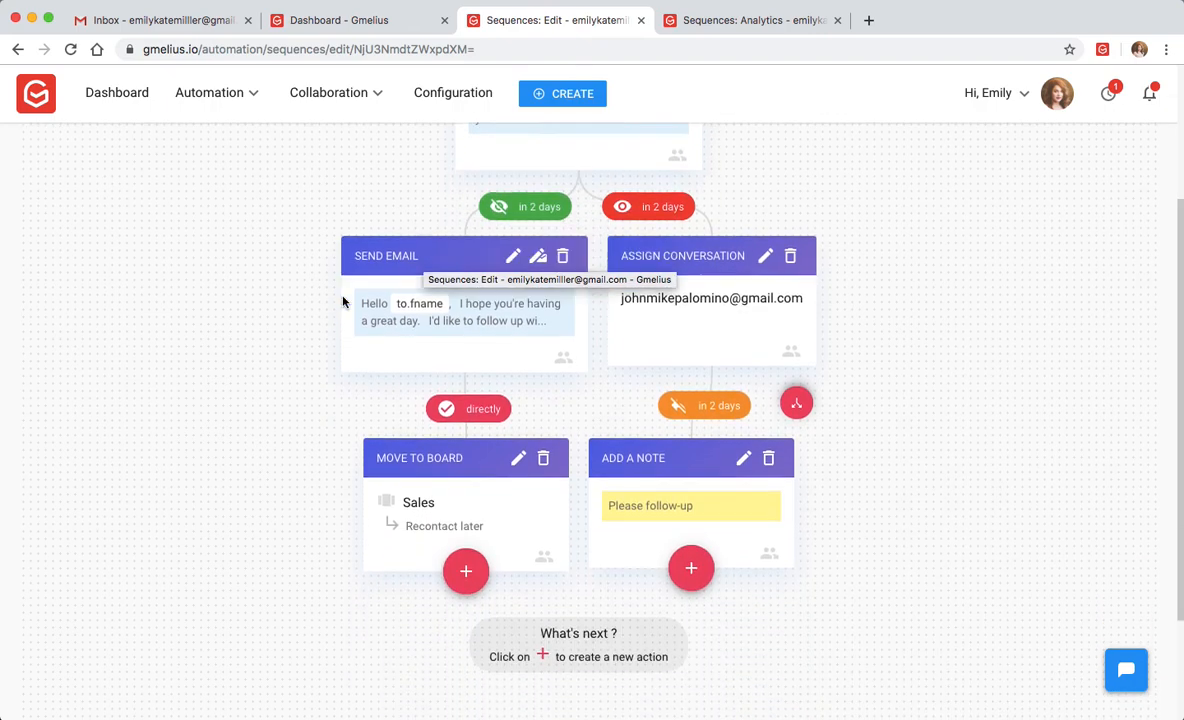
pyautogui.scroll(-3)
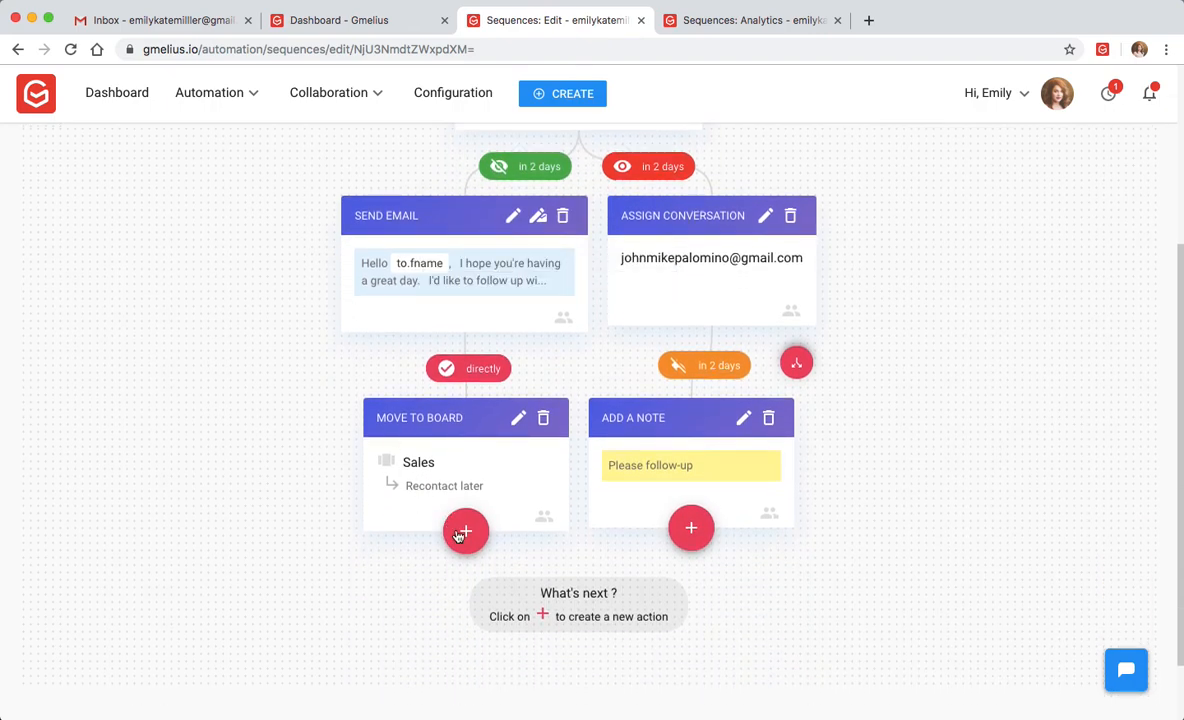
# Add a step after Move to board: if not replied after 2 days, assign conversation
pyautogui.click(465, 531)
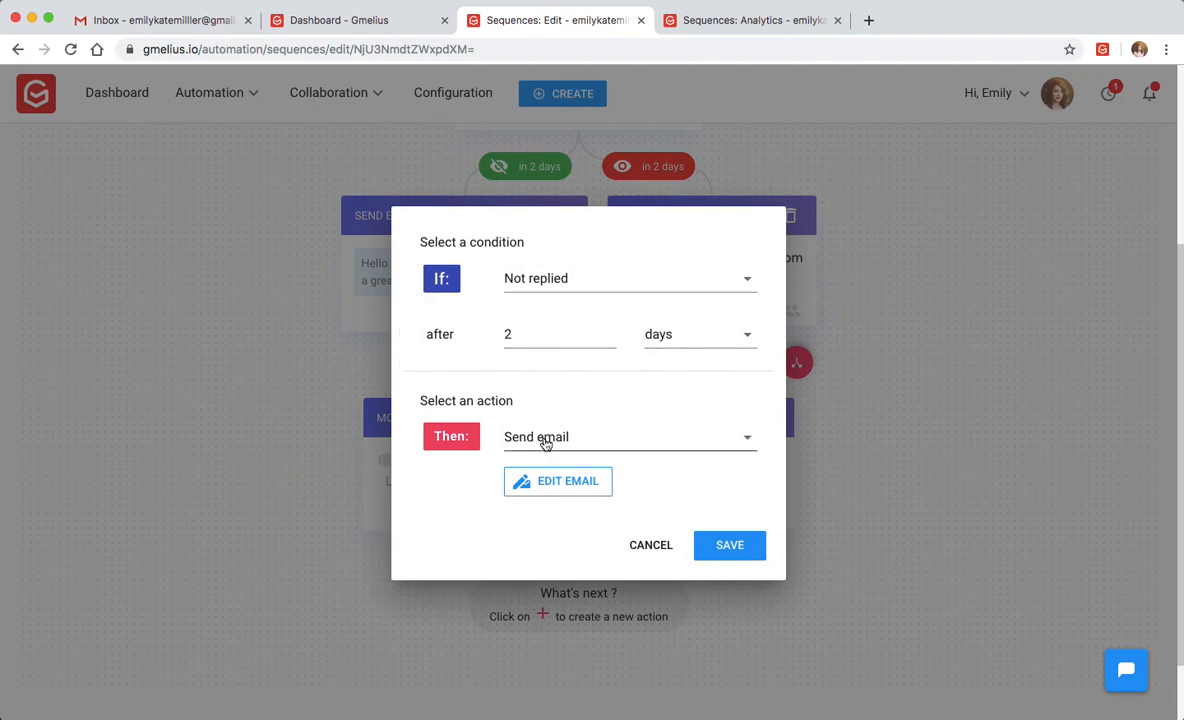
pyautogui.click(630, 436)
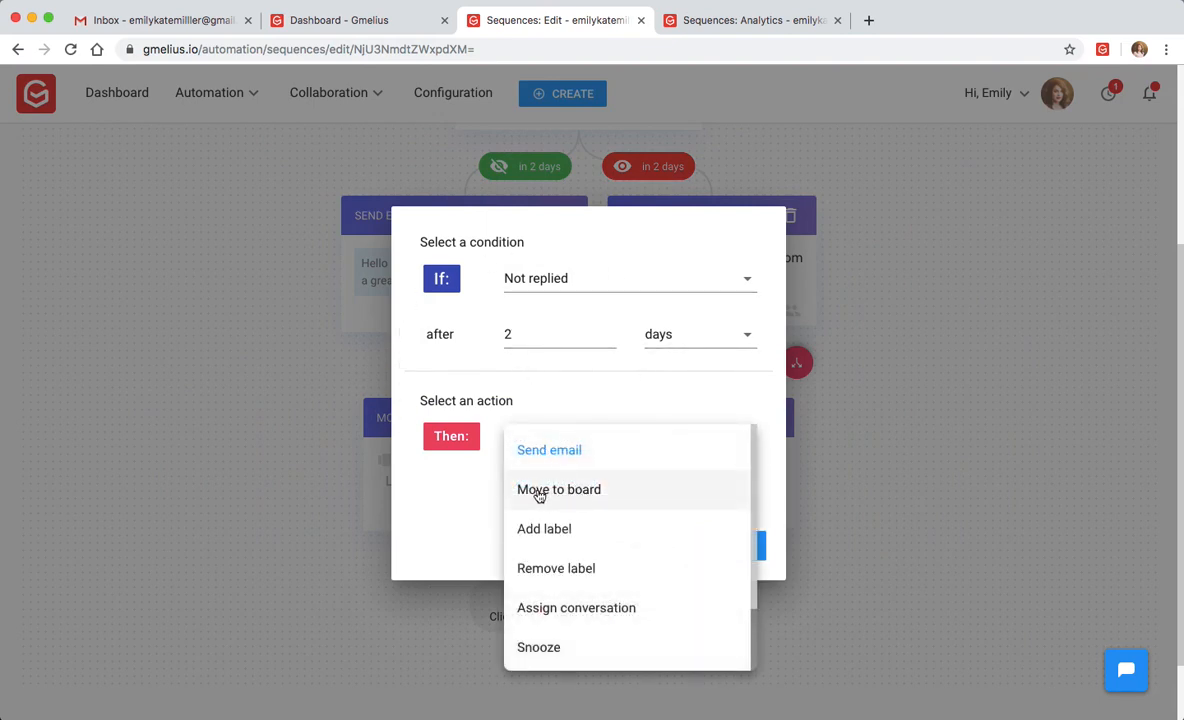
pyautogui.moveTo(599, 540)
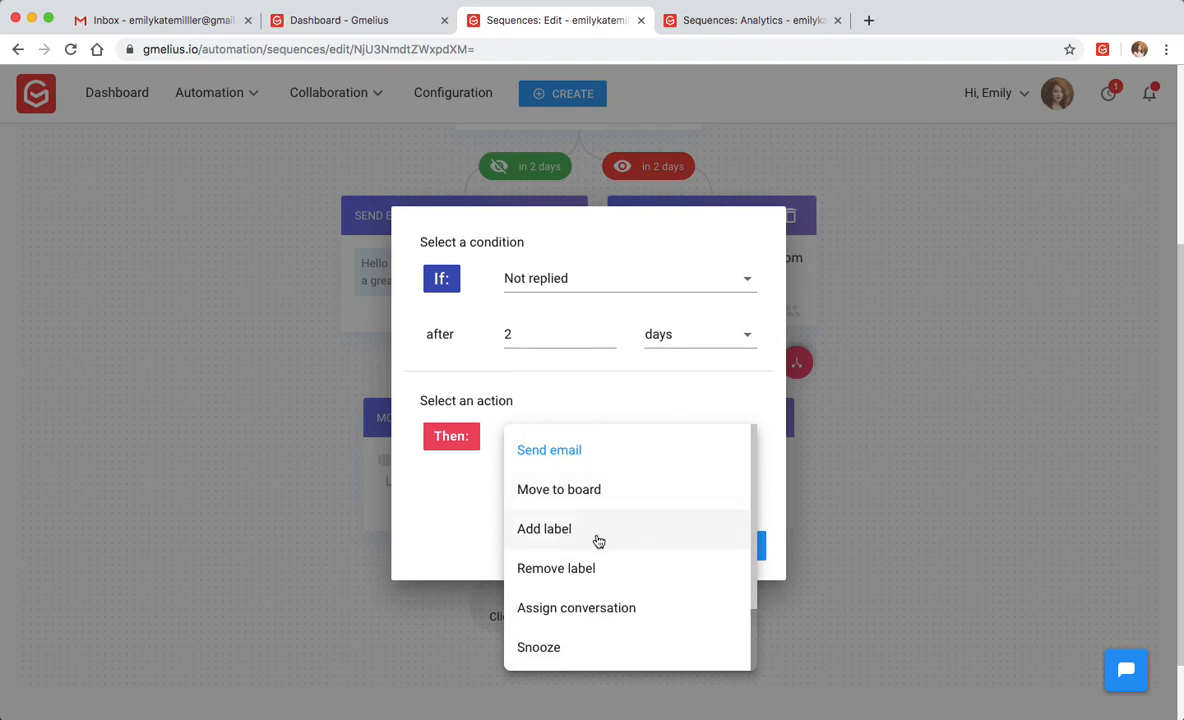
pyautogui.moveTo(576, 607)
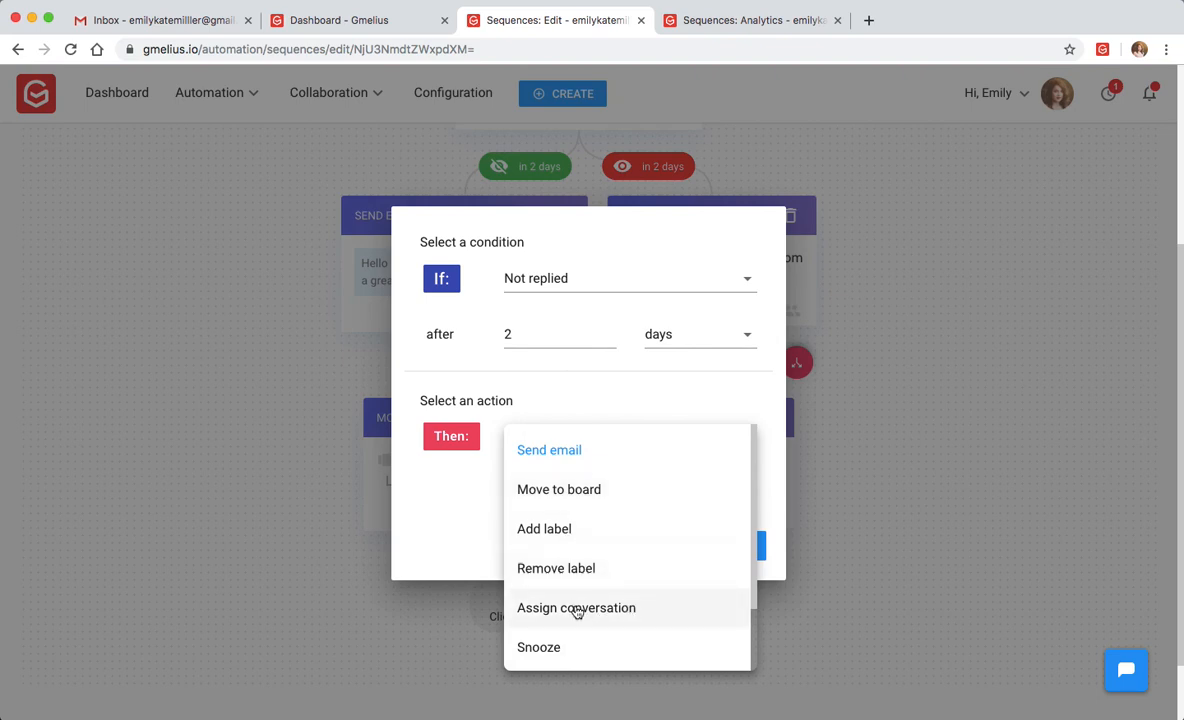
pyautogui.scroll(-3)
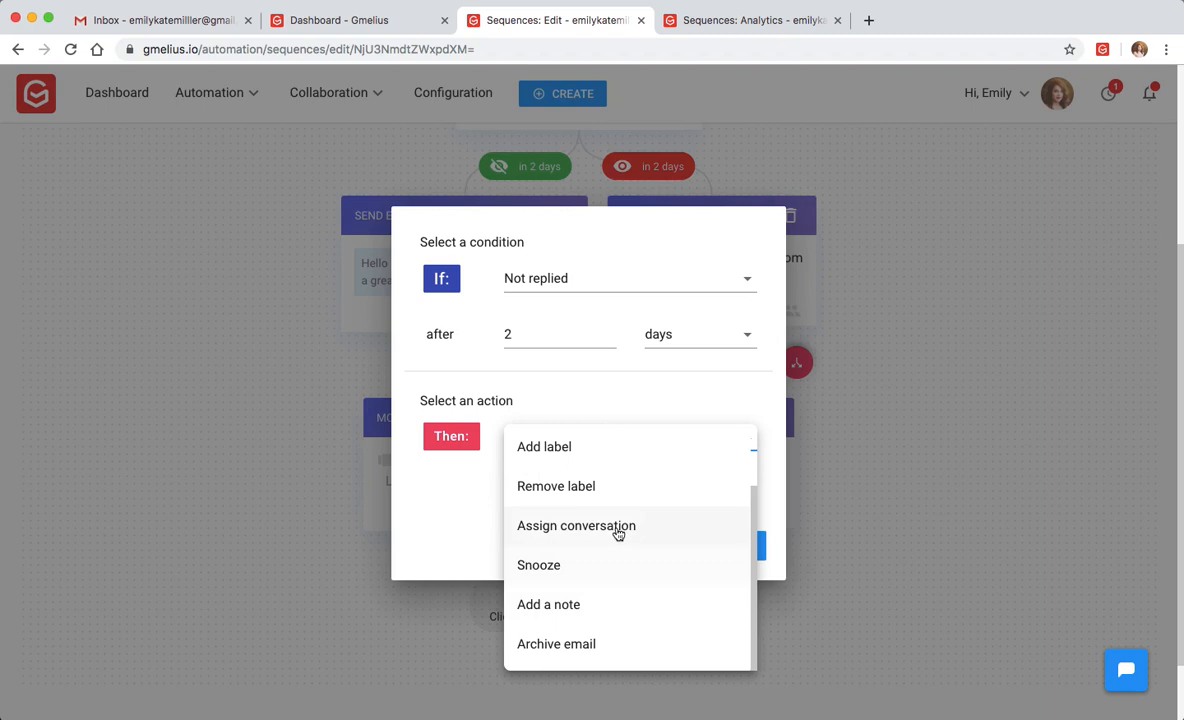
pyautogui.click(576, 525)
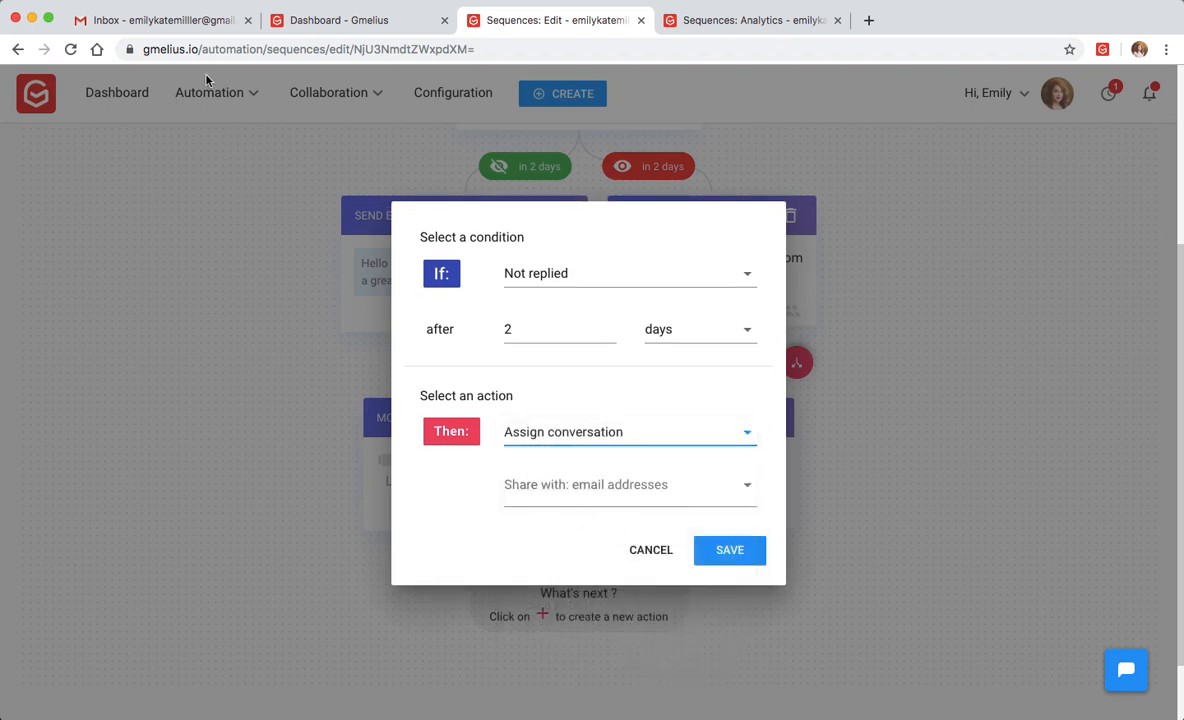
# Start a Gmail draft with Insert template / sequence, then view Sequences: Analytics
pyautogui.click(160, 20)
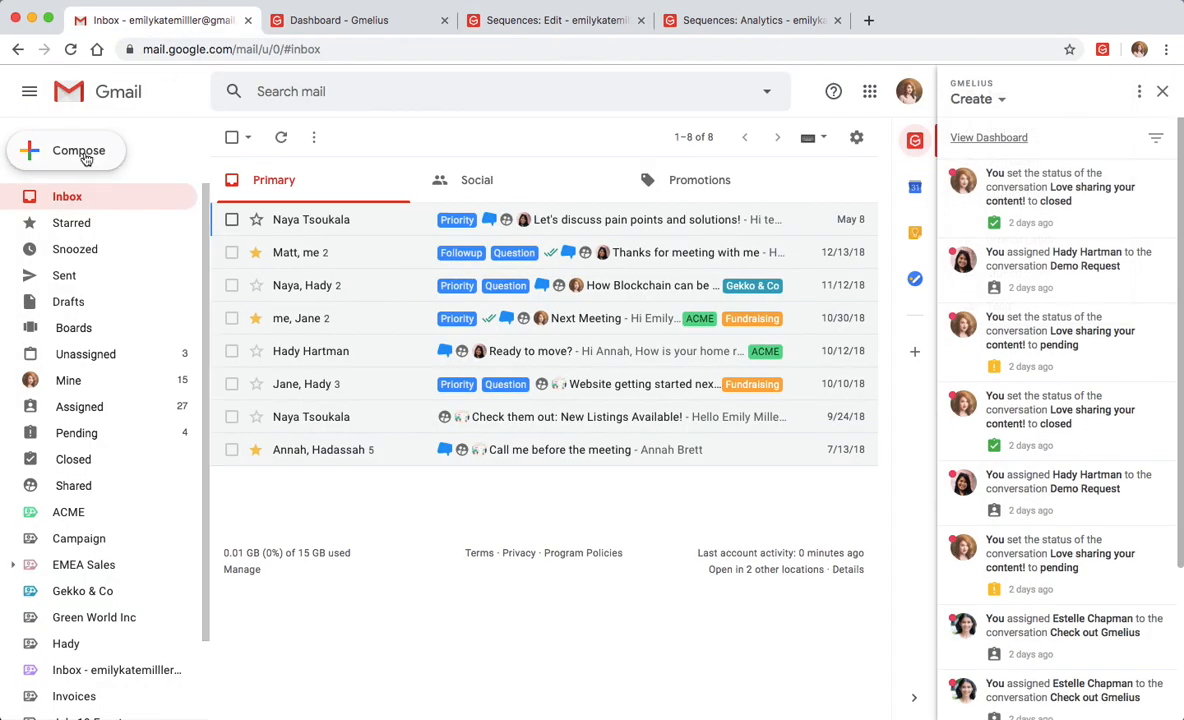
pyautogui.click(66, 150)
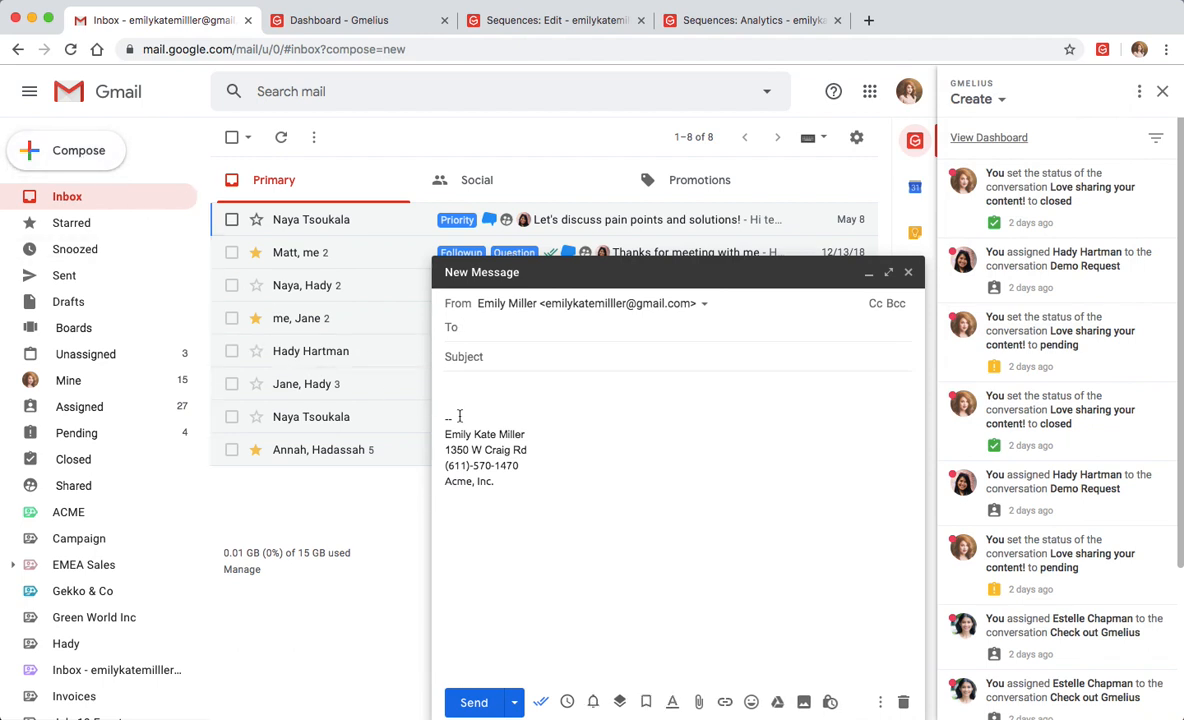
pyautogui.moveTo(620, 702)
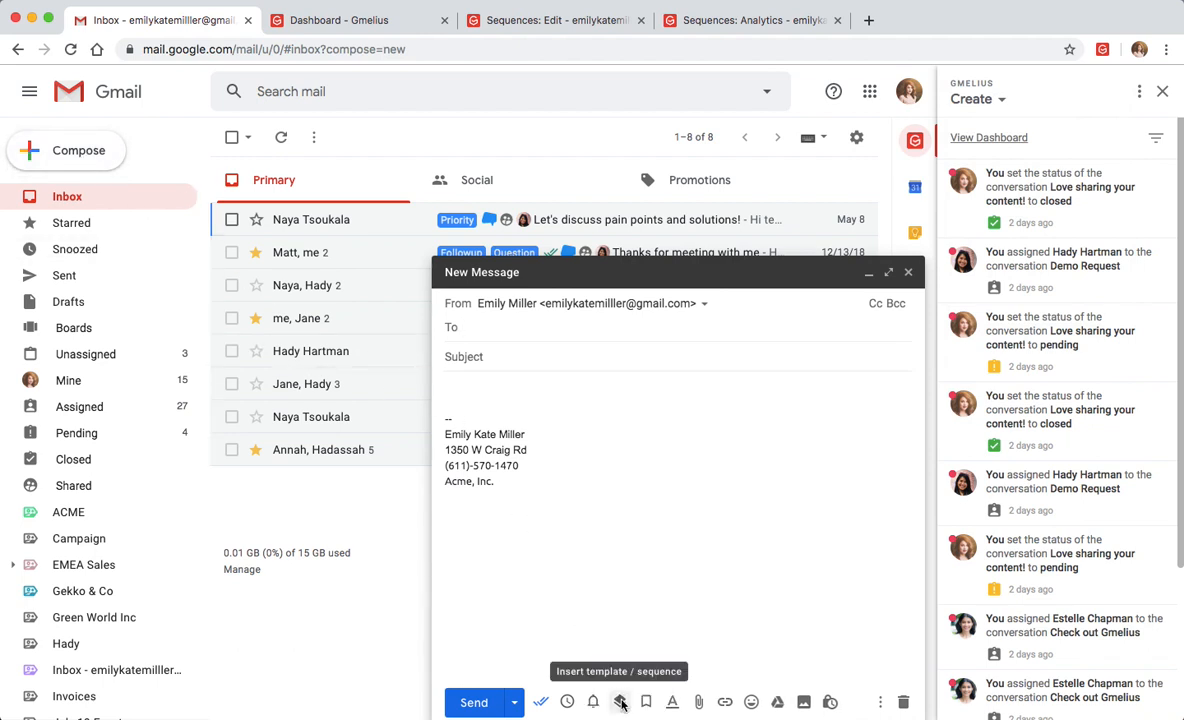
pyautogui.click(620, 701)
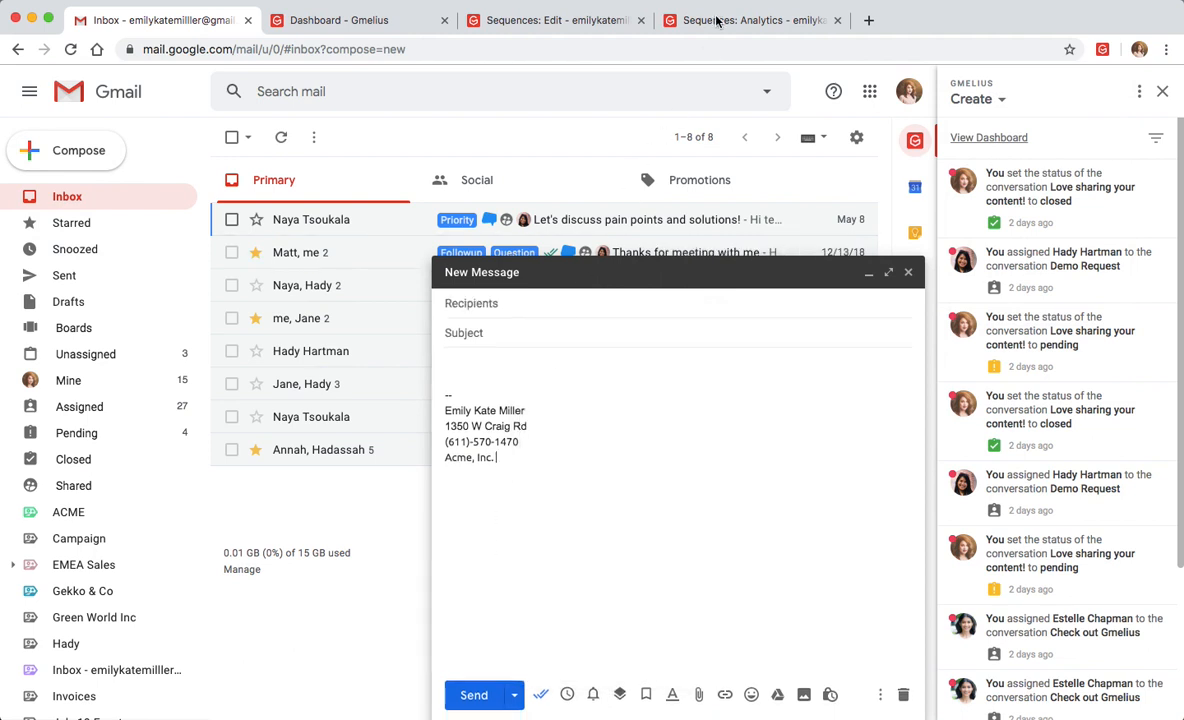
pyautogui.click(748, 20)
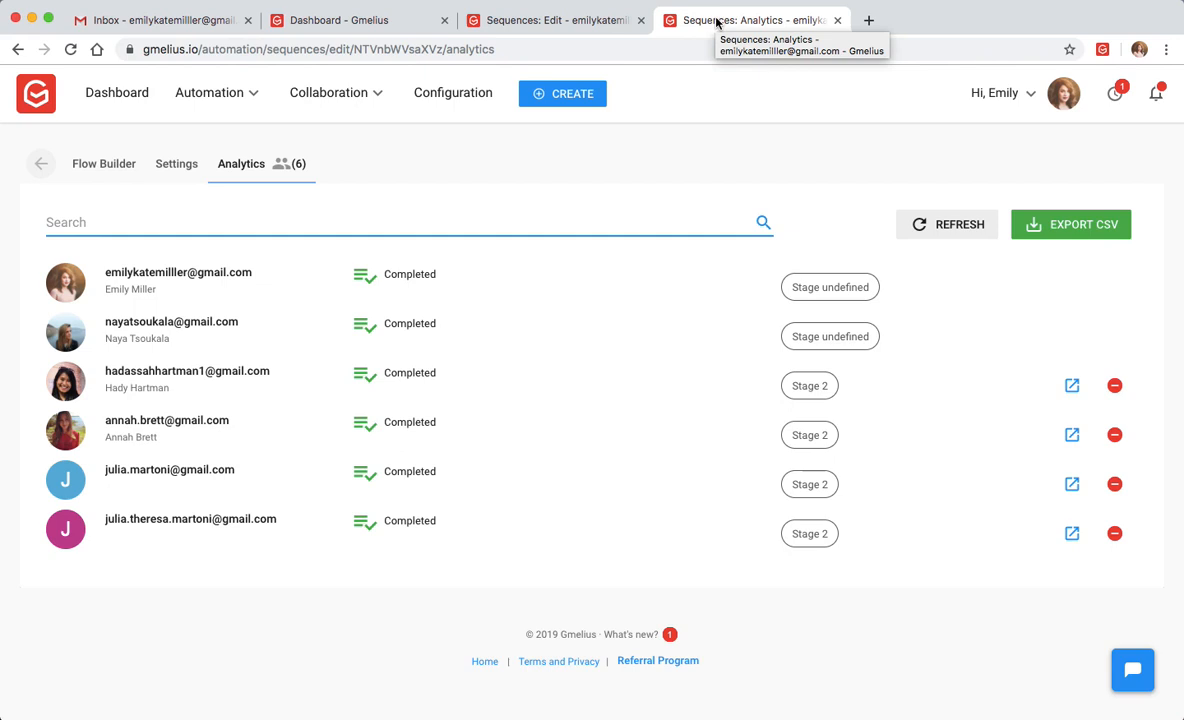
pyautogui.moveTo(510, 286)
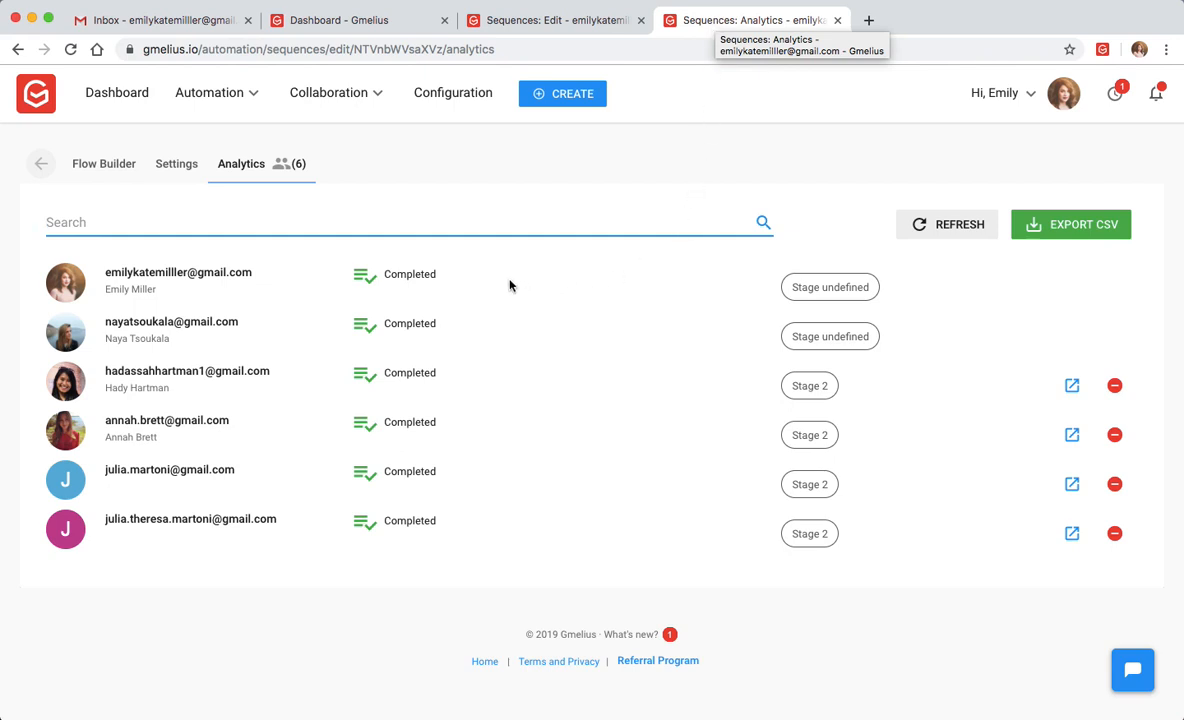